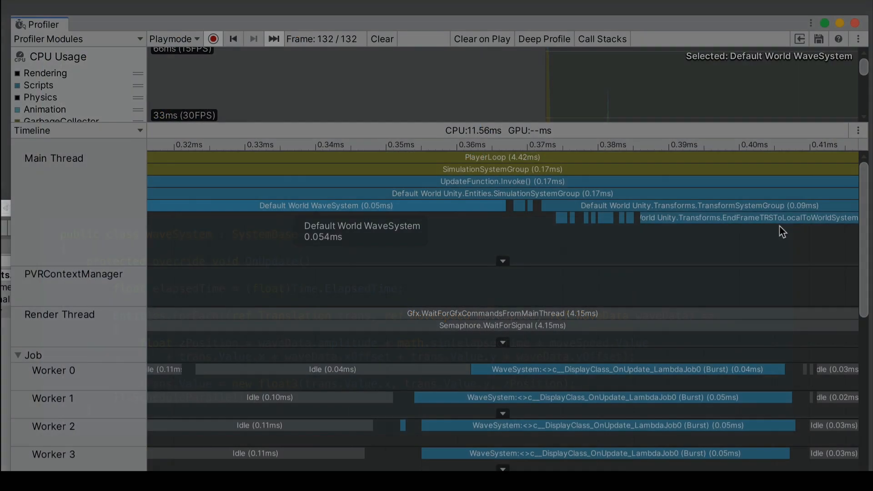
Review the Profiler timeline, then exit Play mode to stop the rippling cube grid
scroll("down", 3)
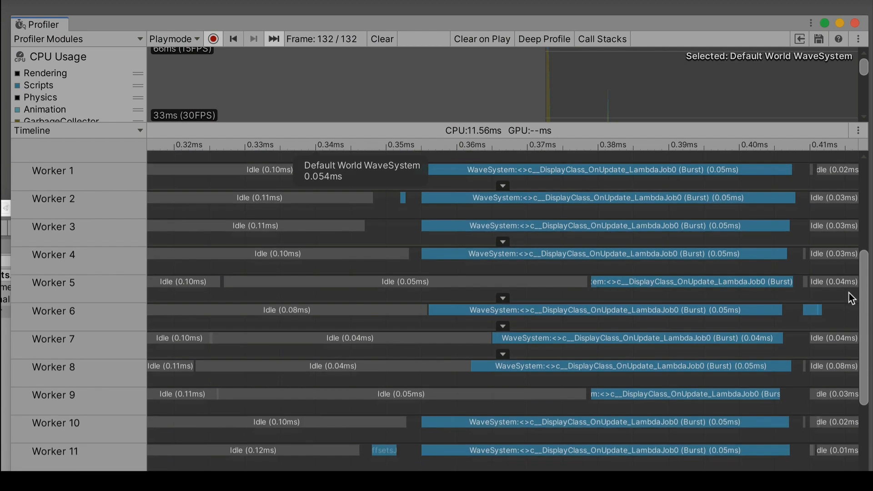
scroll("down", 3)
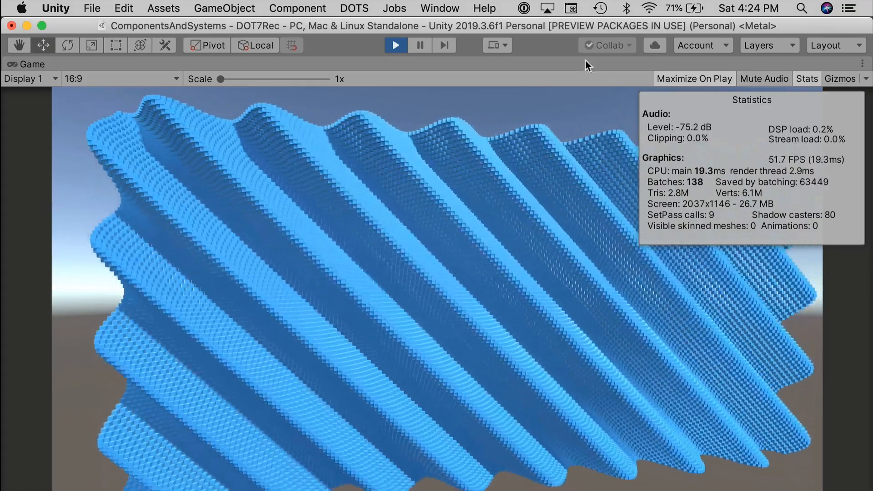
left_click(395, 45)
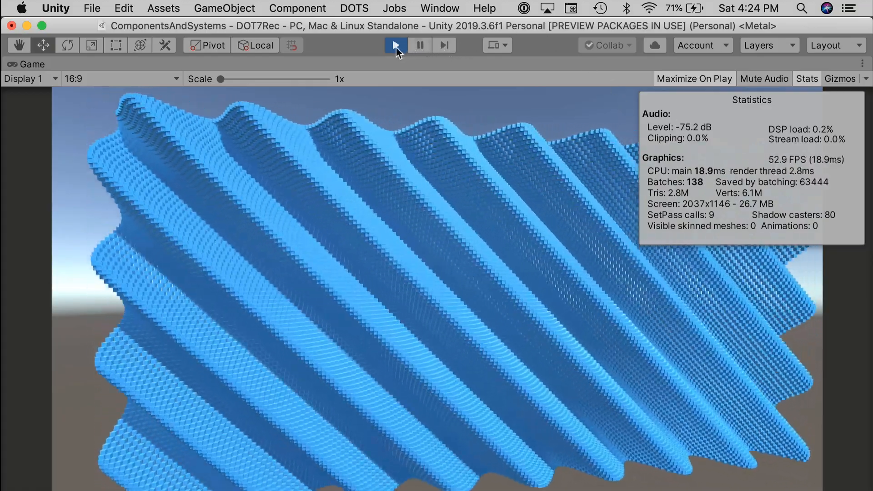
left_click(396, 45)
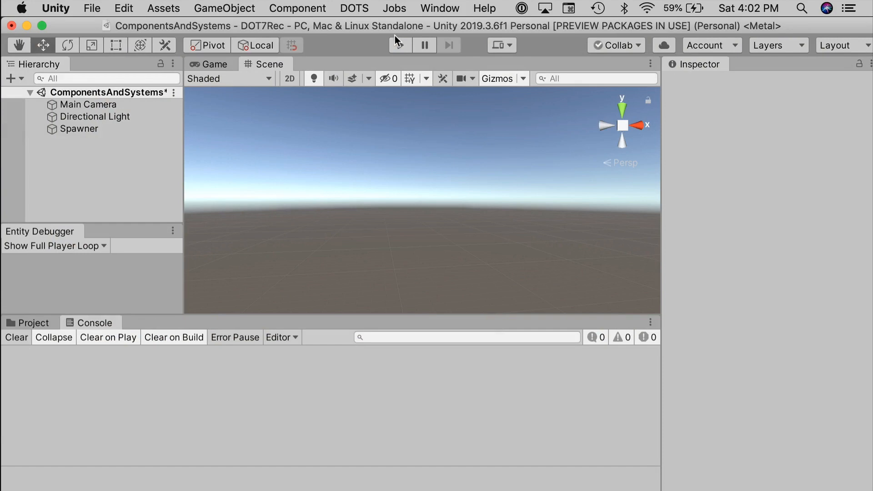
In Package Manager with preview packages shown, check the Entities and Hybrid Renderer versions
left_click(440, 7)
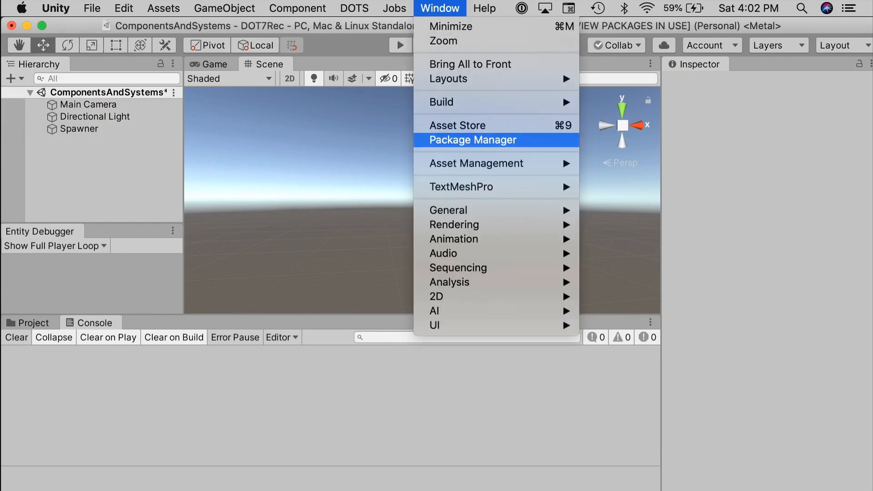
left_click(473, 140)
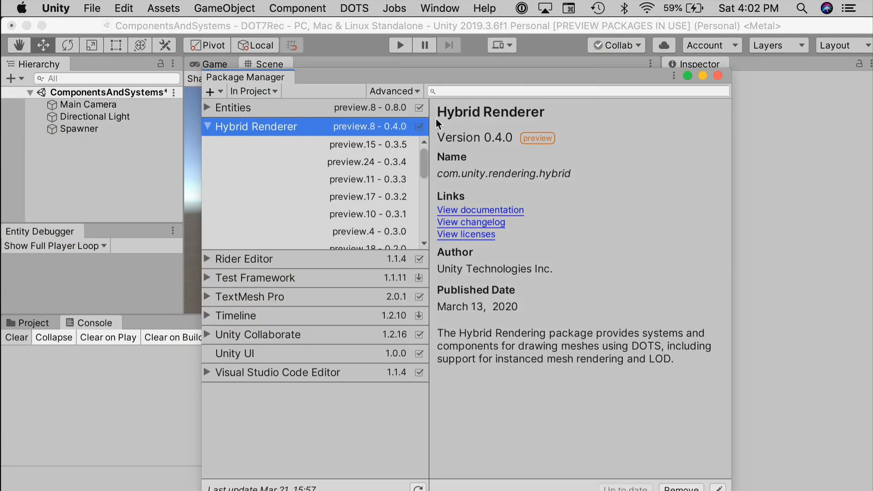
left_click(394, 91)
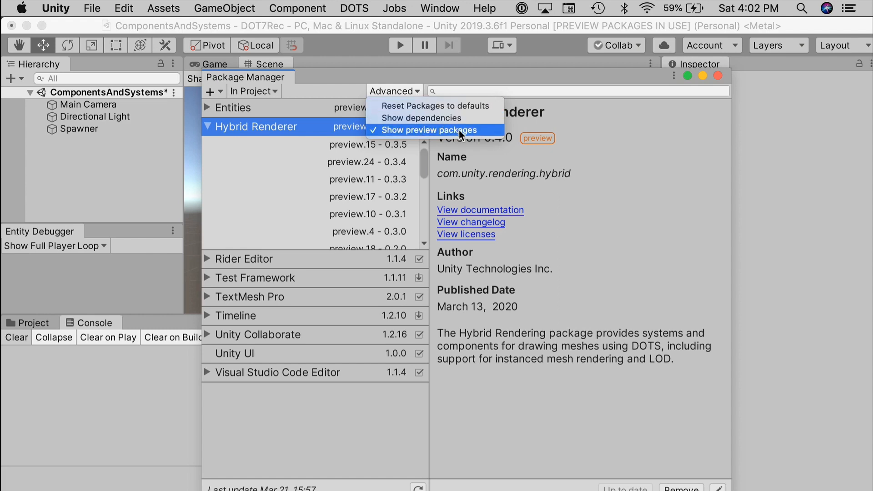
mouse_move(489, 136)
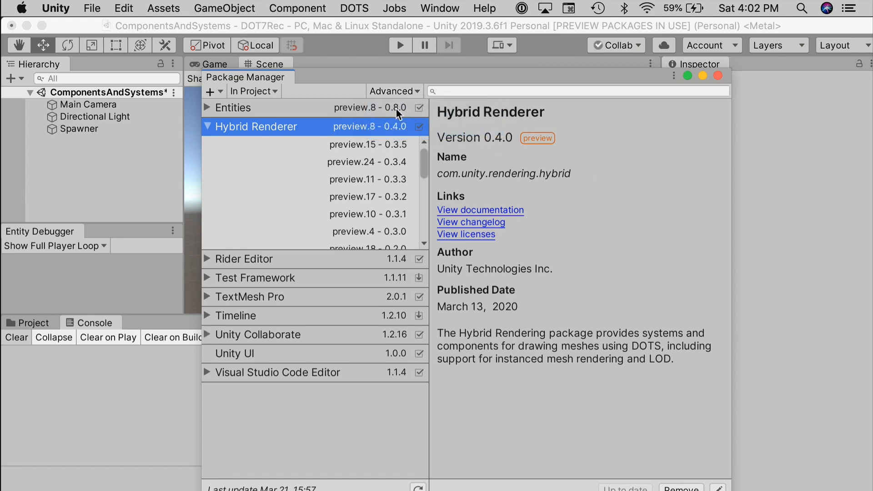
left_click(233, 107)
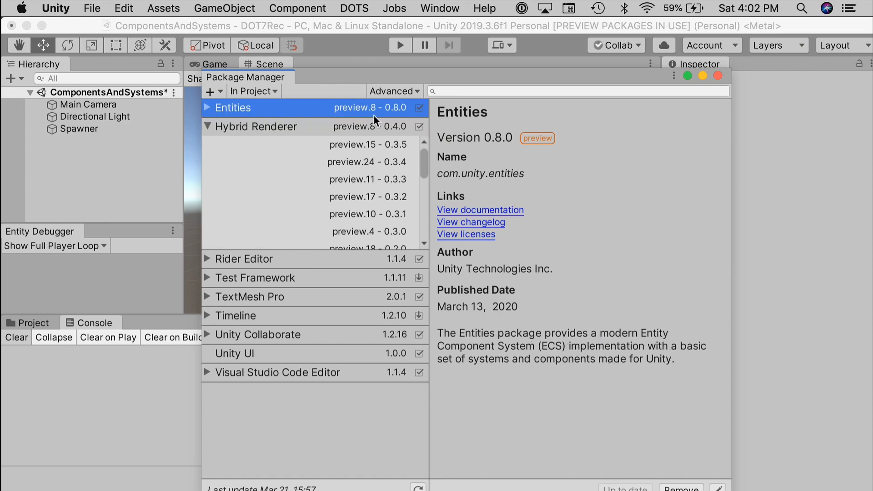
mouse_move(409, 121)
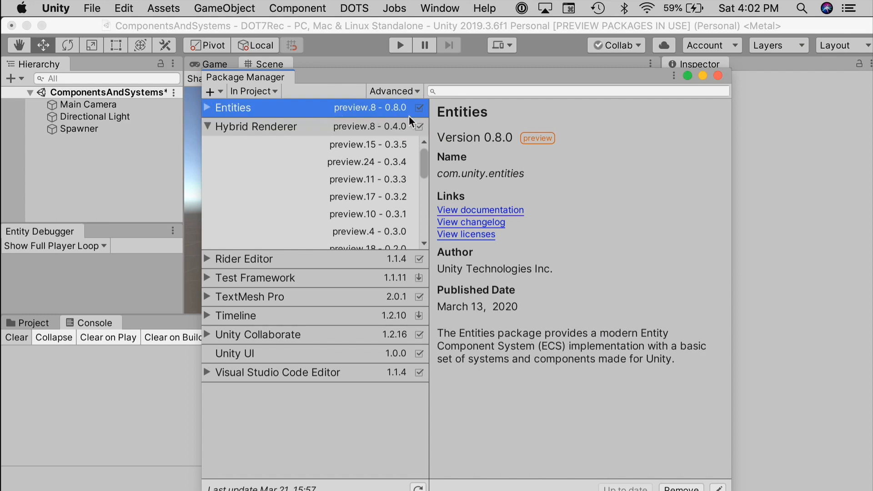
left_click(256, 126)
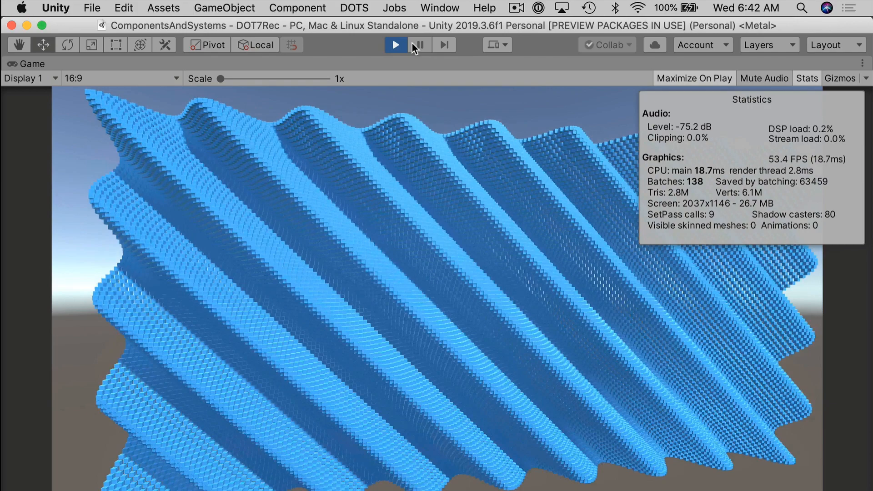
Open the Profiler via Window > Analysis while the wave grid is running
left_click(439, 8)
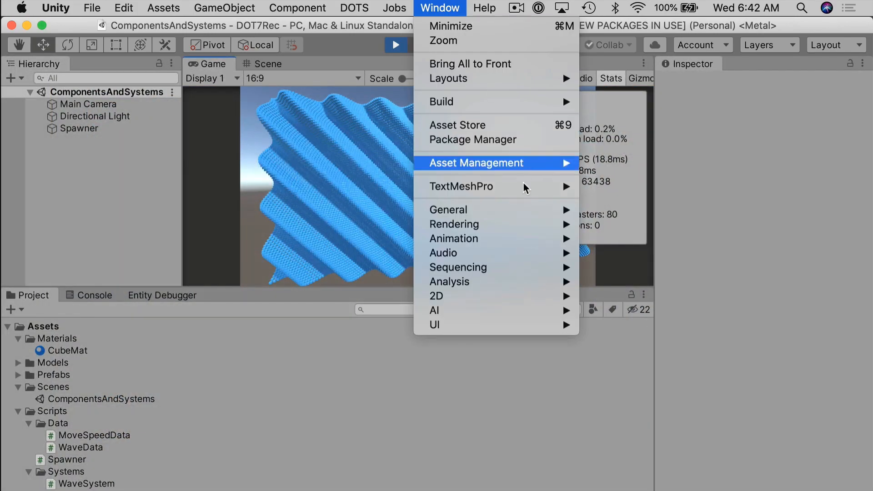
mouse_move(449, 281)
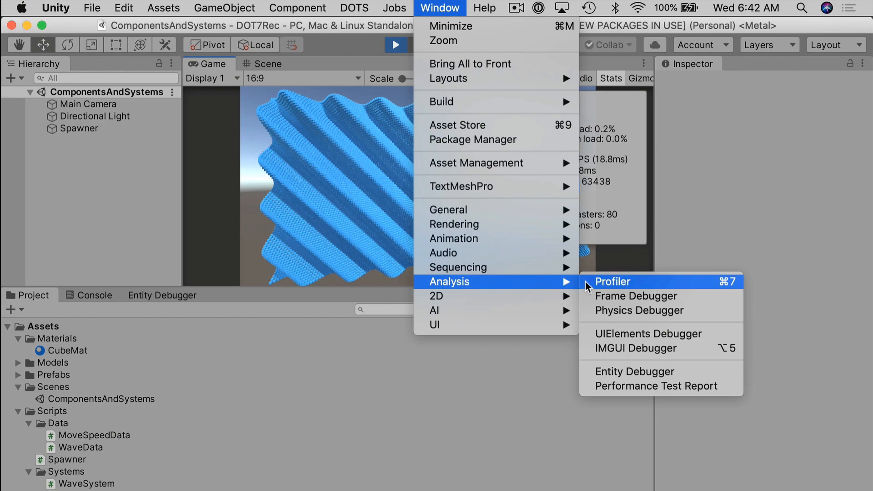
left_click(613, 281)
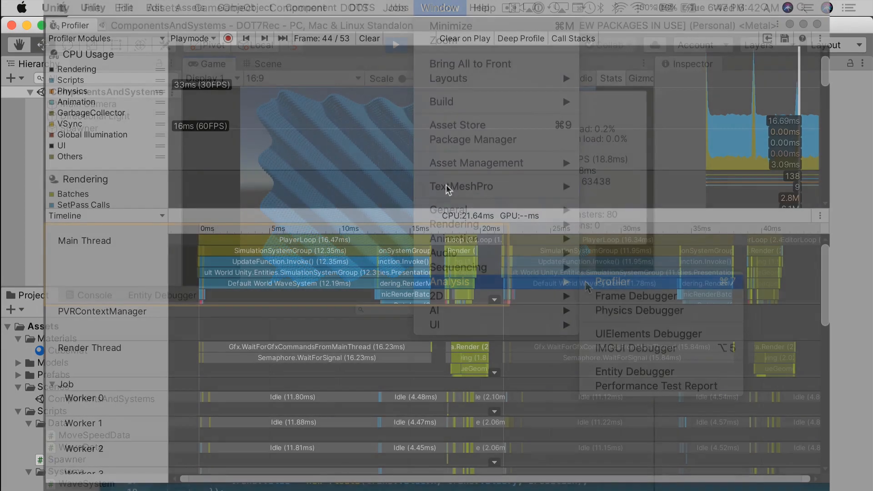
left_click(611, 281)
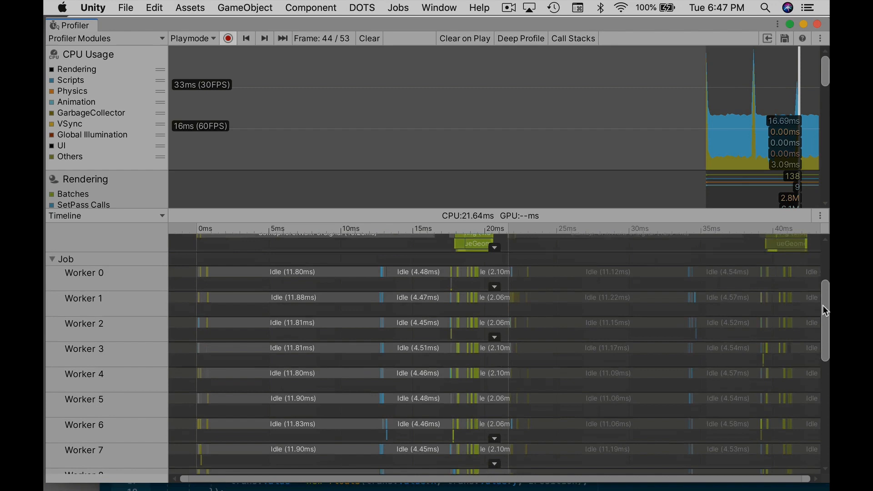
scroll("down", 3)
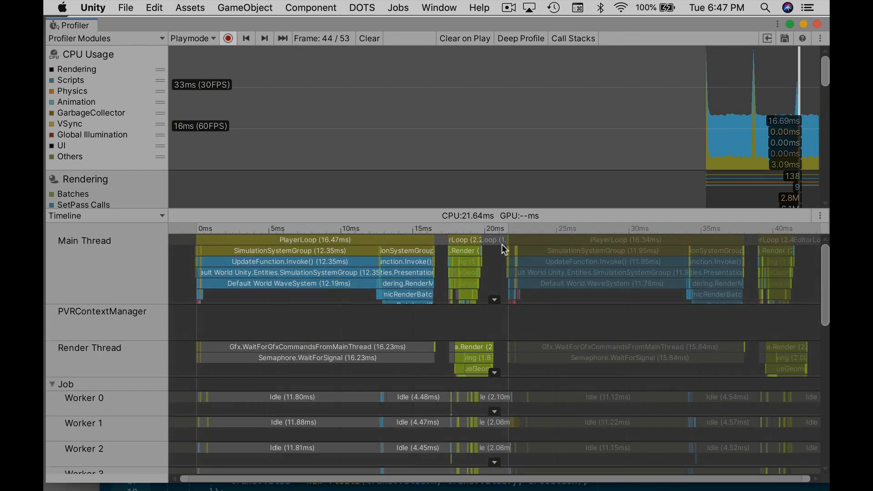
left_click(278, 284)
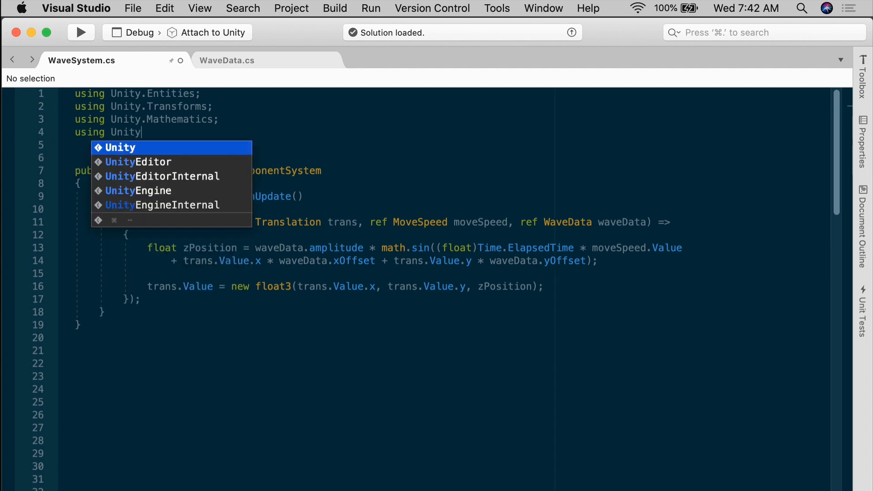
Import Unity.Jobs and change OnUpdate to return JobHandle, taking a JobHandle inputDeps parameter
type(".Jobs;")
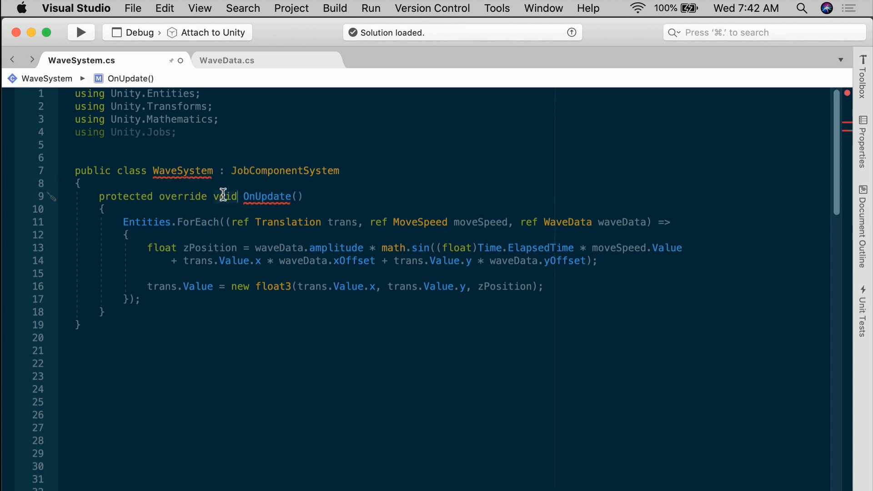
type("JobHandle")
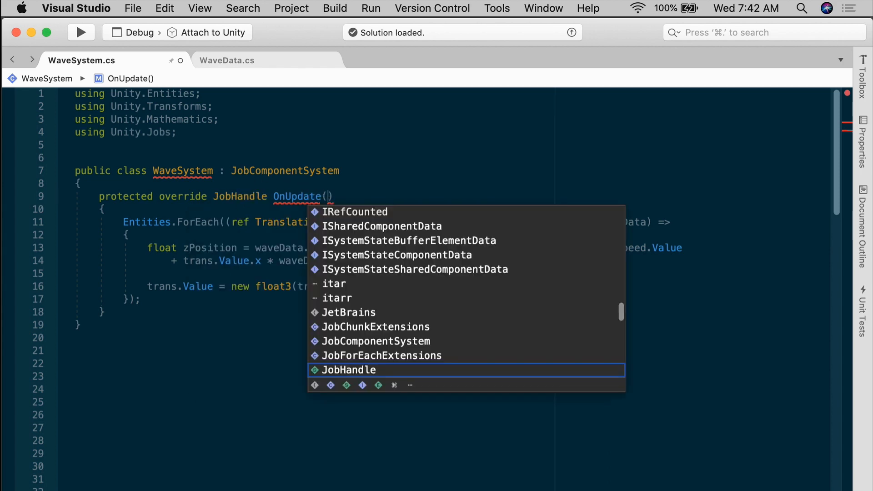
type("JobHandle input")
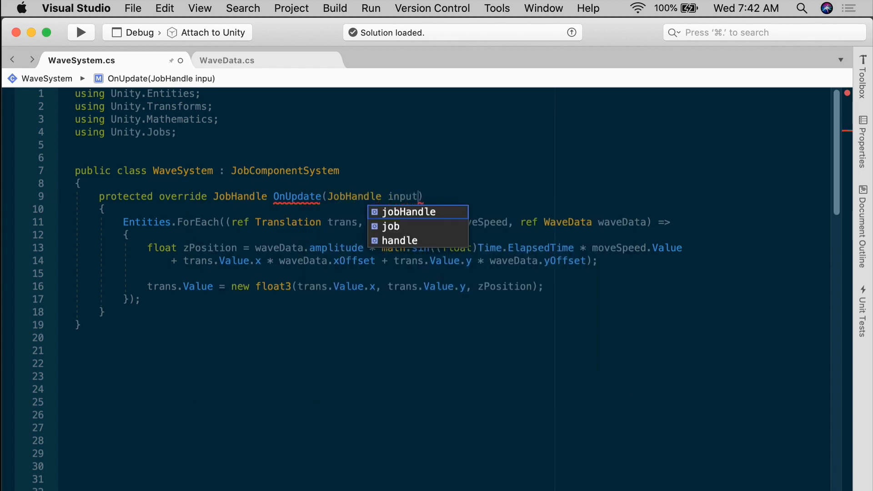
type("Deps")
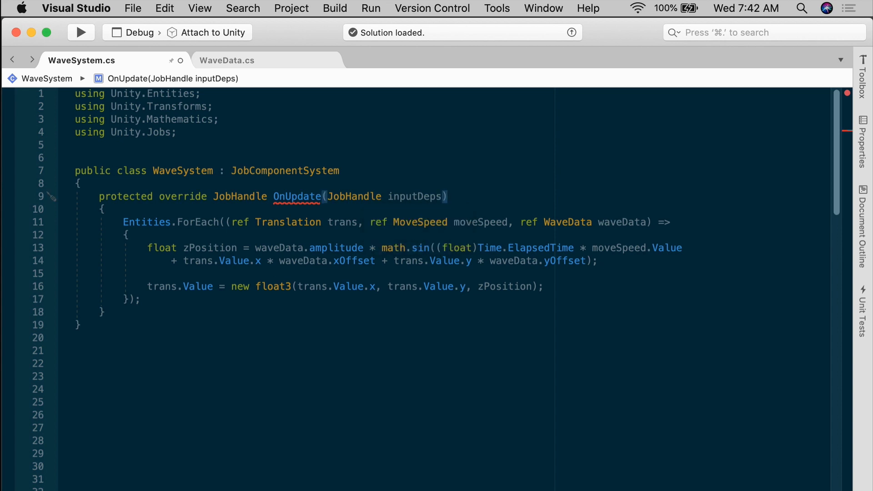
mouse_move(462, 208)
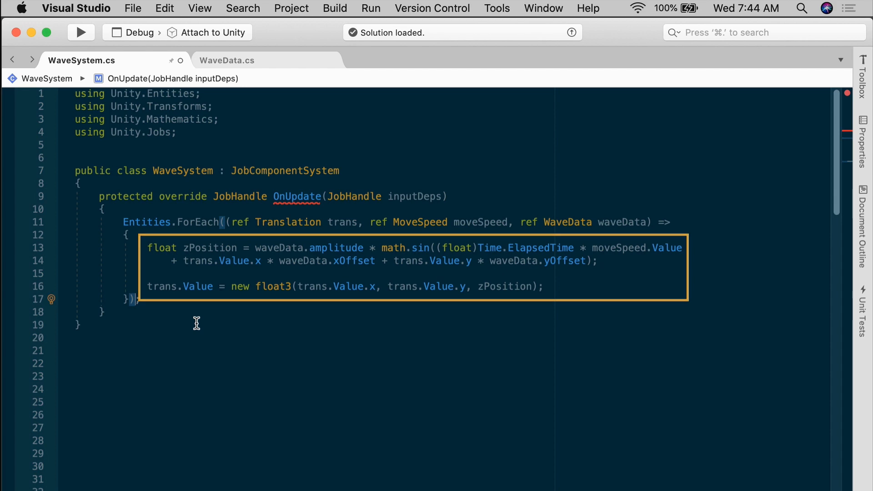
Append .Schedule(inputDeps) to the ForEach lambda, accepting the inputDeps autocomplete
type(".Schedule(")
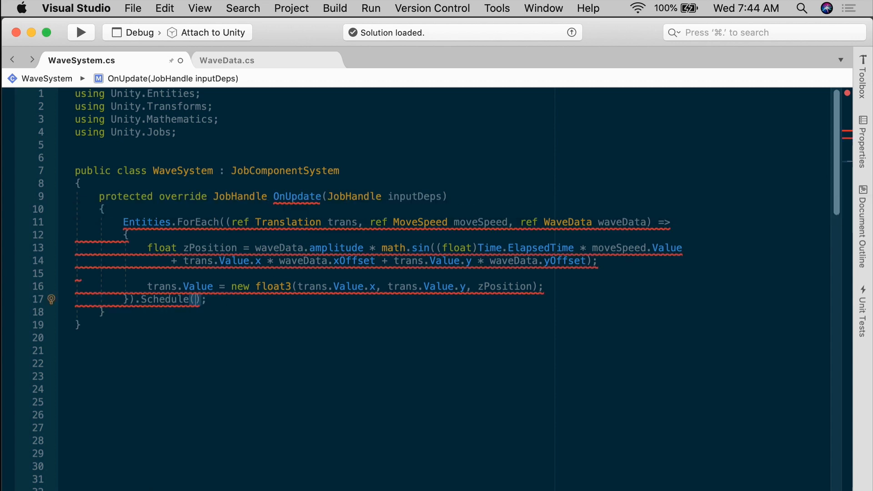
type("input")
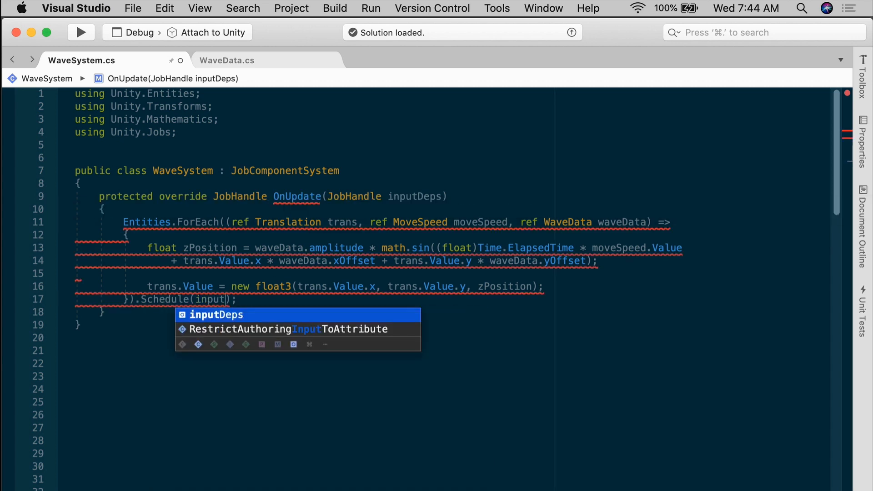
key("Tab")
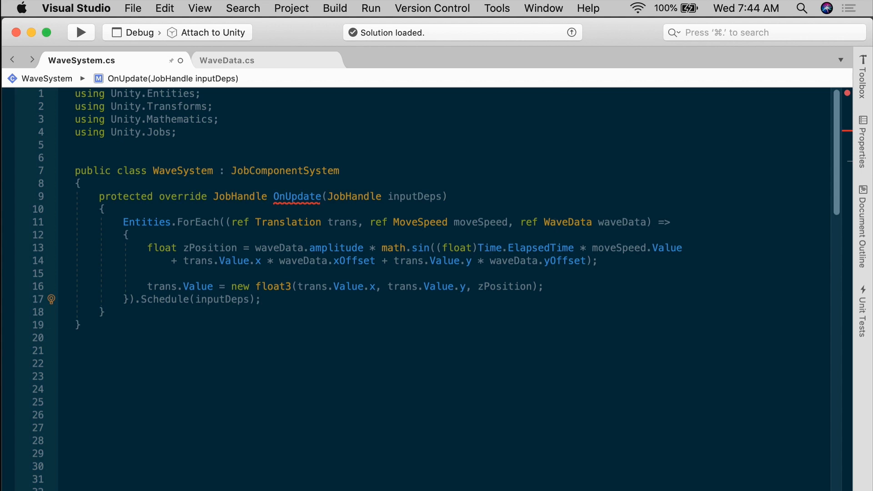
double_click(288, 222)
type("JobHandle jobHandle = ")
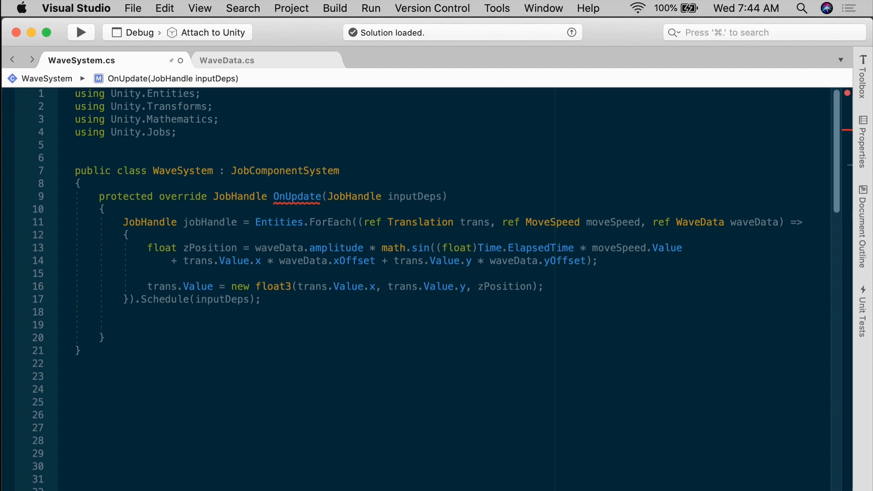
Assign the scheduled job to JobHandle jobHandle and end OnUpdate with 'return jobHandle;'
type("return jobHandle;")
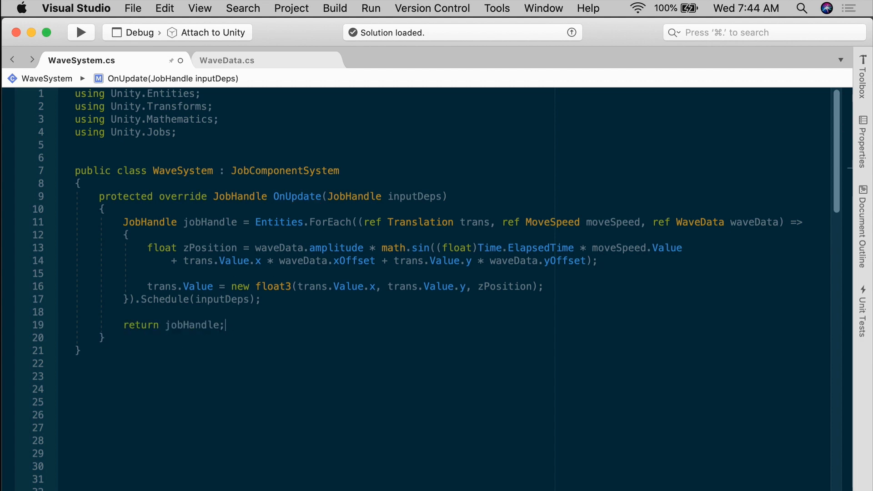
left_click(233, 253)
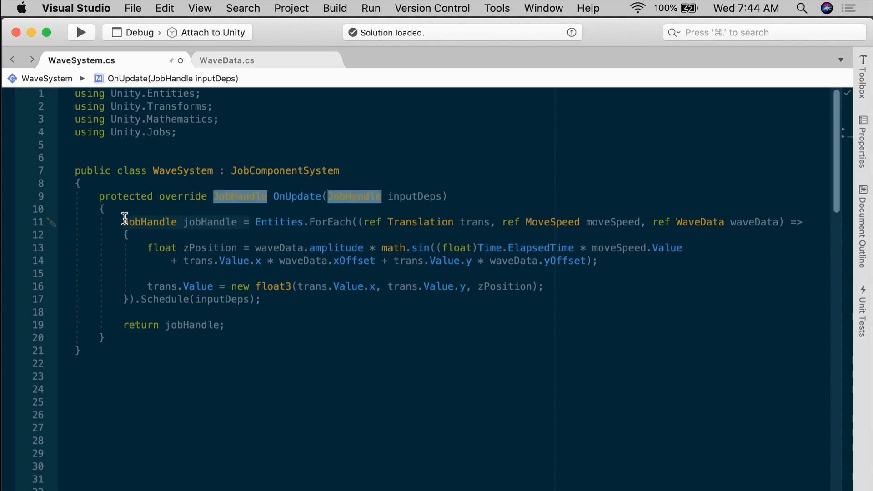
type("return")
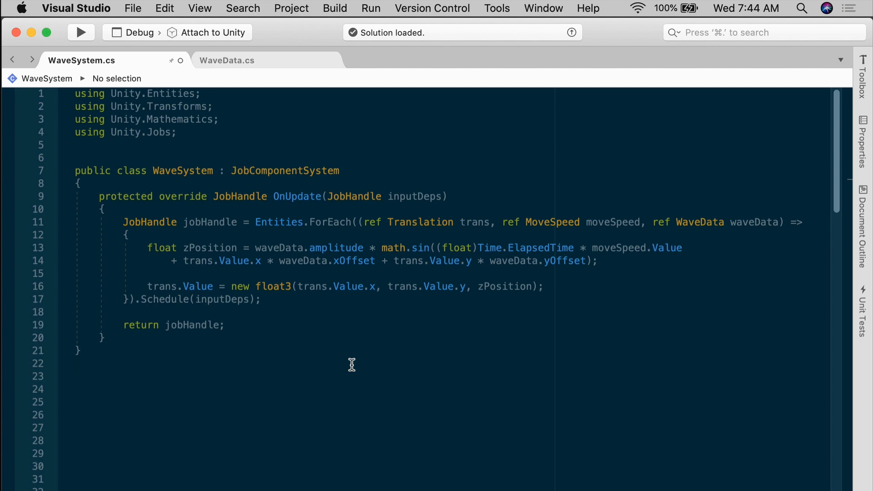
mouse_move(351, 362)
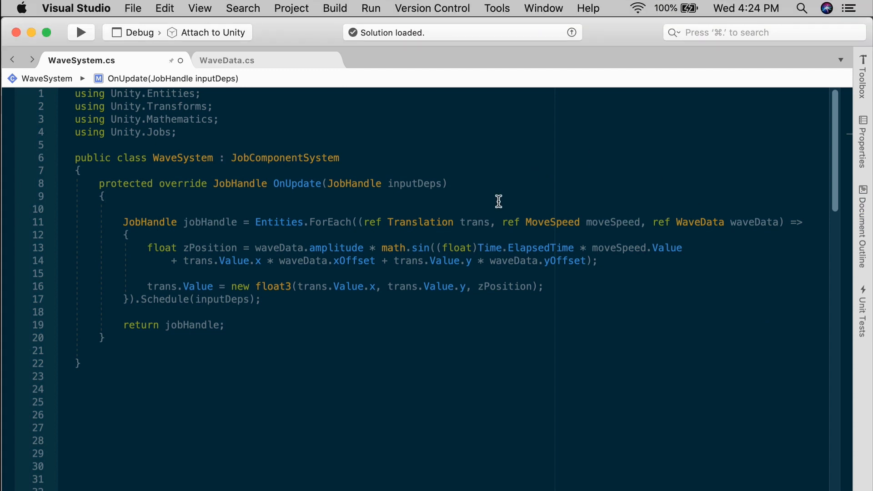
Add float elapsedTime = (float)Time.ElapsedTime and use elapsedTime inside math.sin
type("float elapsedTime = Time.")
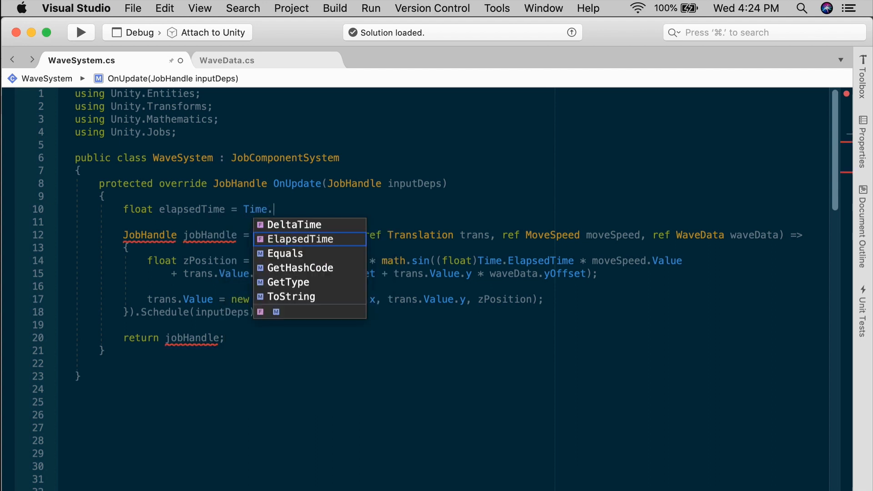
left_click(300, 238)
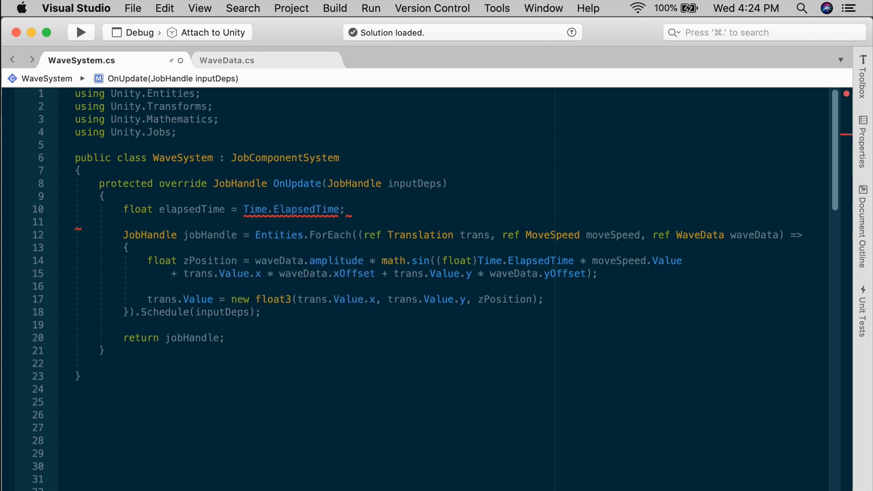
double_click(306, 209)
type("(float) ")
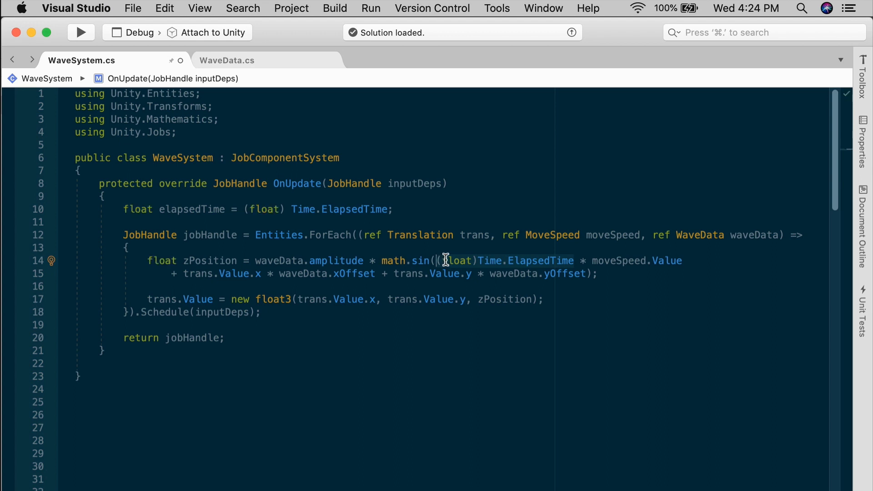
type("el")
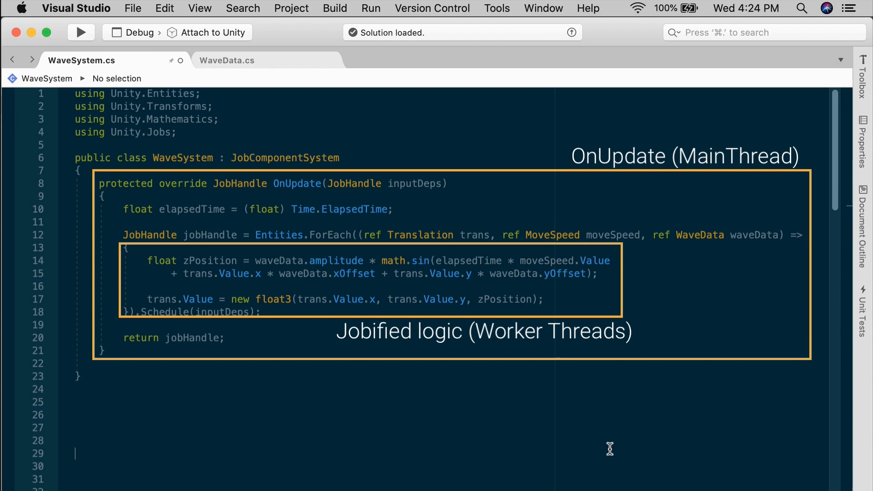
mouse_move(587, 349)
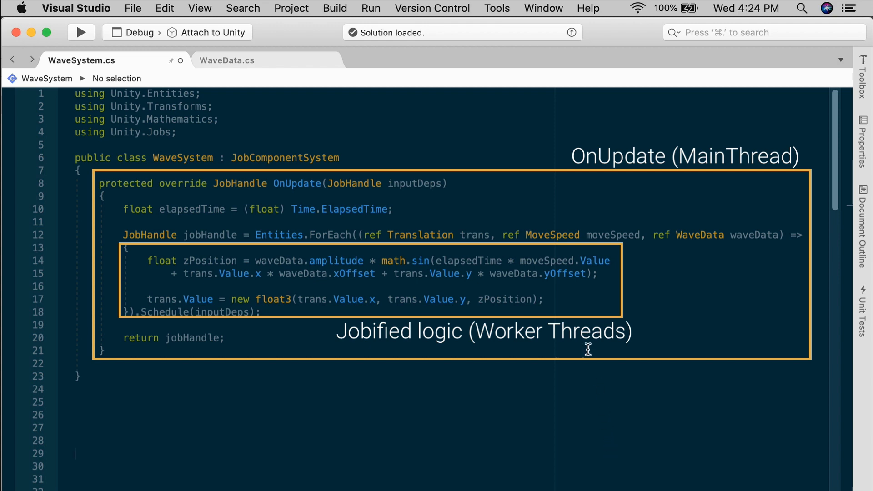
mouse_move(581, 397)
type("in")
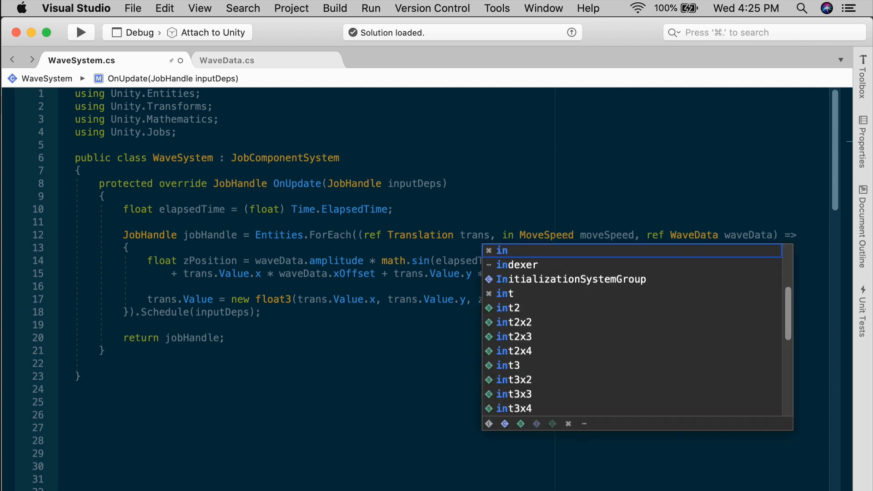
Change the MoveSpeed and WaveData lambda parameters from ref to in, leaving Translation ref
type("if")
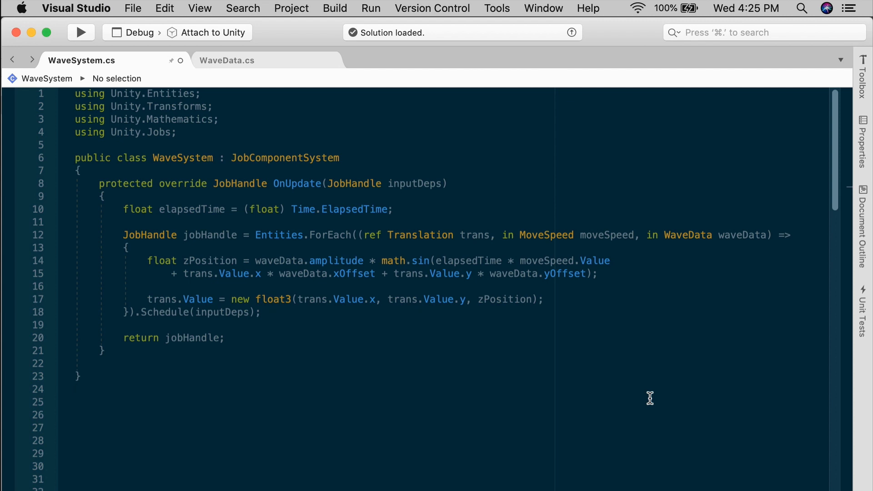
mouse_move(651, 397)
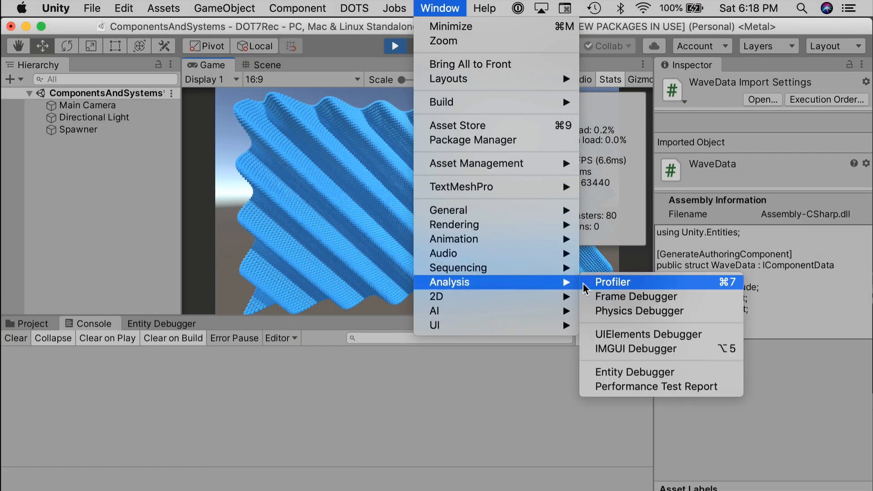
Open the Profiler and inspect the Burst WaveSystem job across Job worker threads
left_click(612, 282)
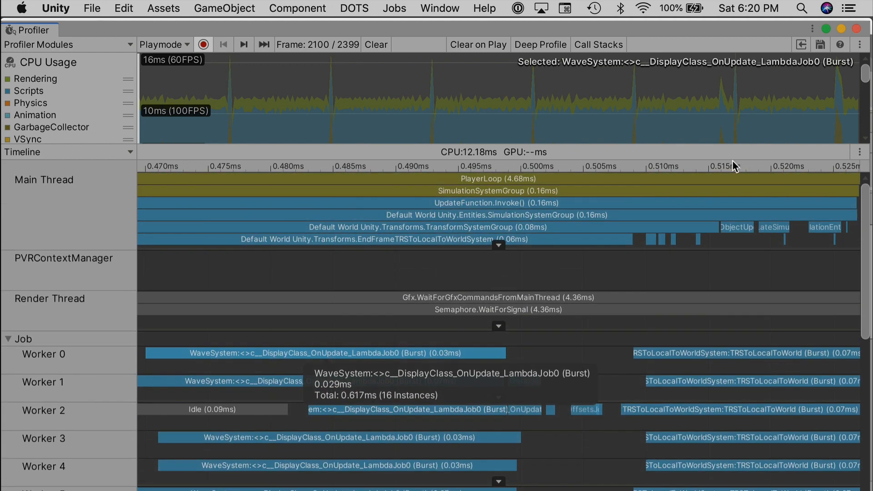
mouse_move(442, 202)
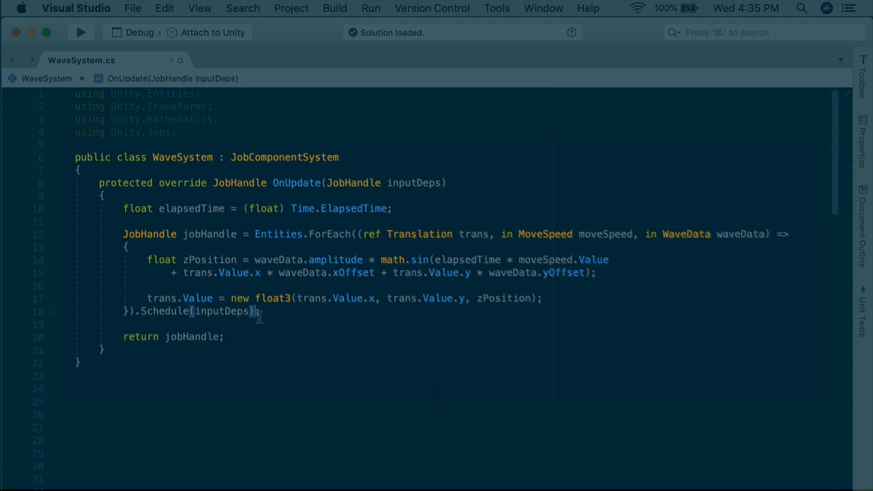
Replace .Schedule(inputDeps) with .Run() and change OnUpdate to 'return default;'
type("Run();")
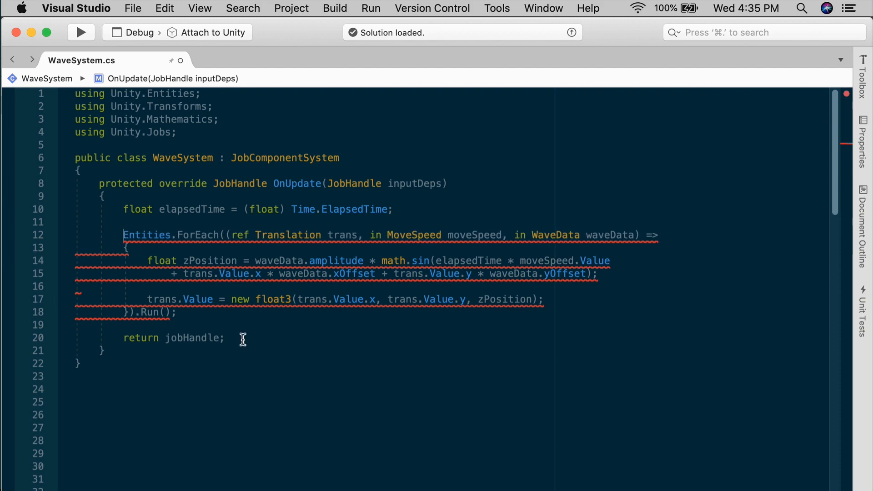
type("default")
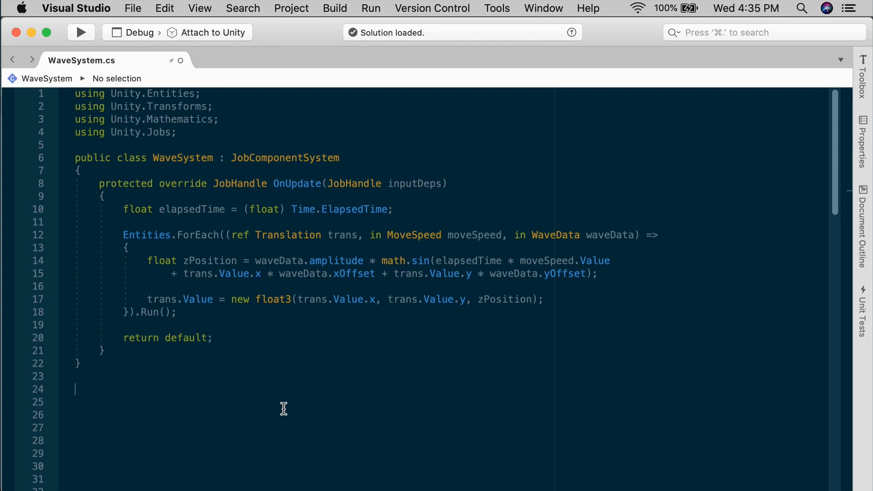
mouse_move(214, 146)
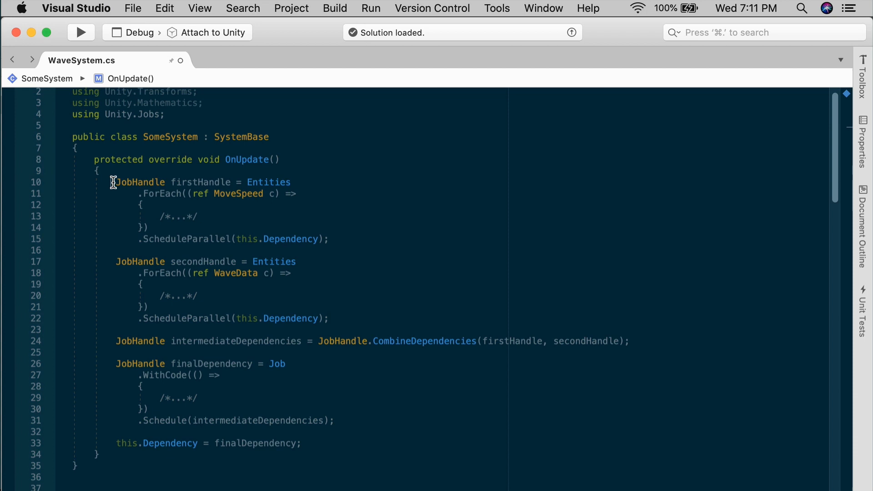
Select the first wave job's JobHandle declaration in WaveSystem's OnUpdate
double_click(198, 182)
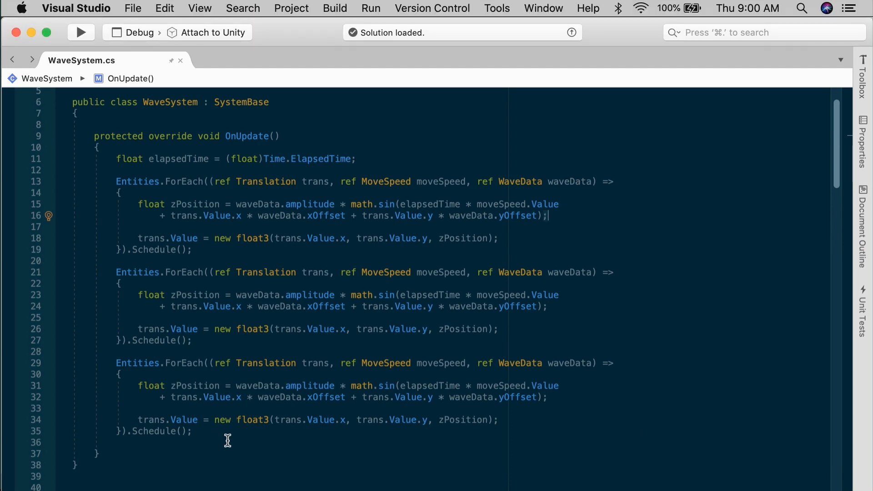
mouse_move(218, 437)
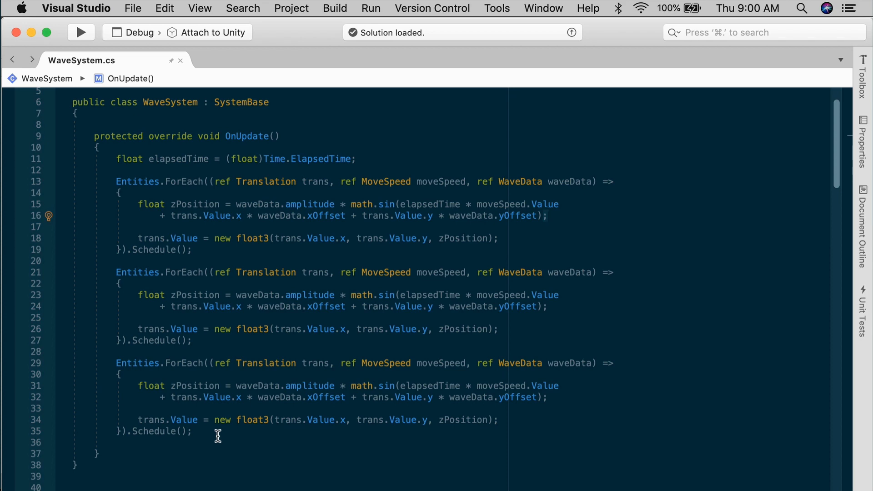
Place the insertion point after the last of the three wave ForEach blocks
left_click(194, 431)
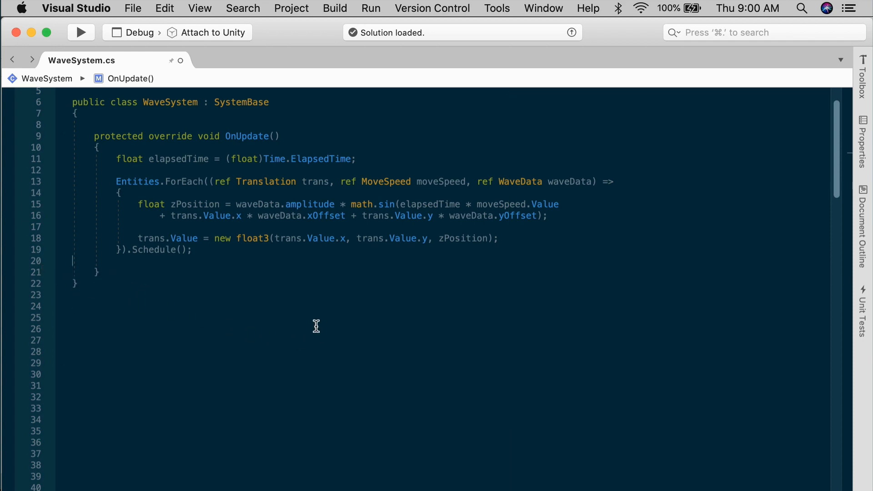
mouse_move(313, 316)
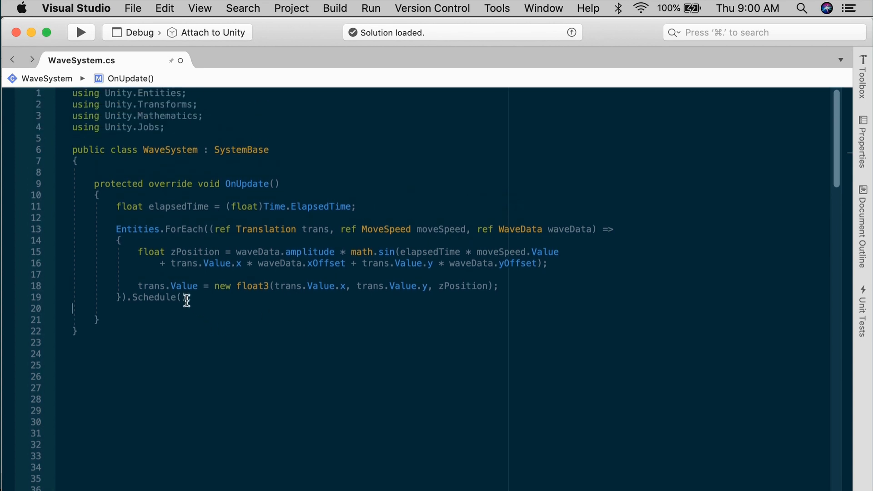
Change the wave ForEach's .Schedule() call to .ScheduleParallel() with IntelliSense
type("Pa")
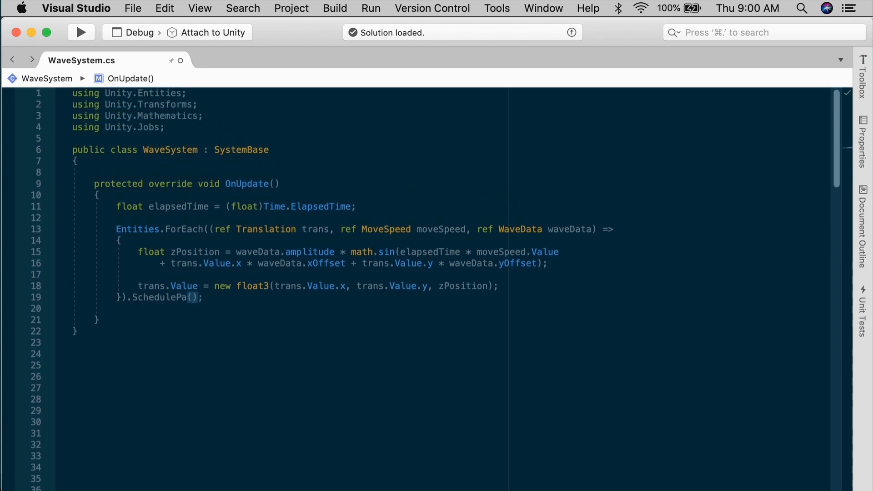
type("rallel")
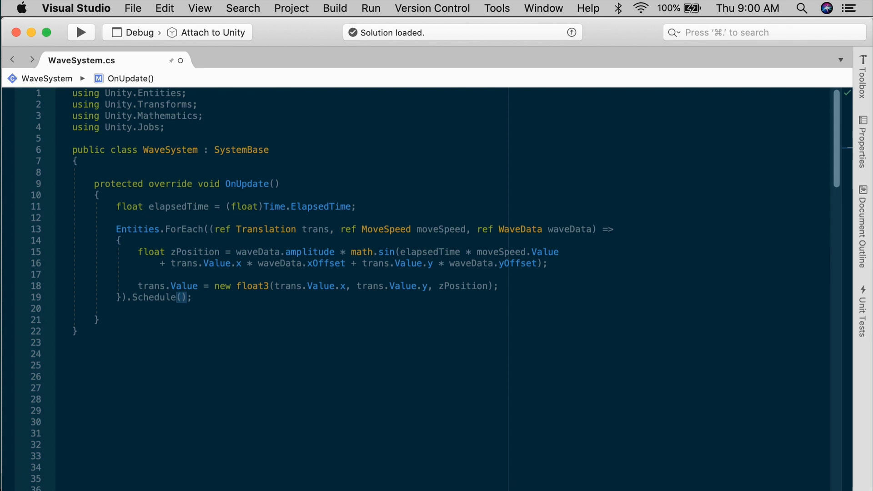
left_click(158, 297)
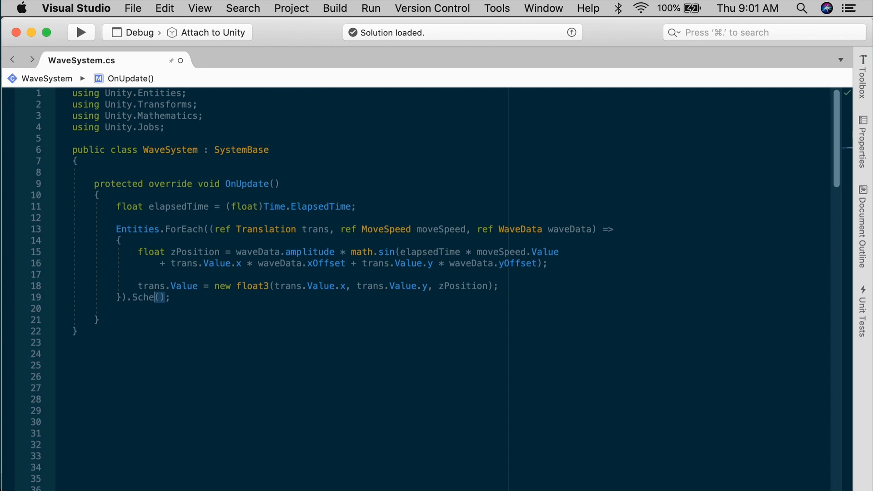
type("Run")
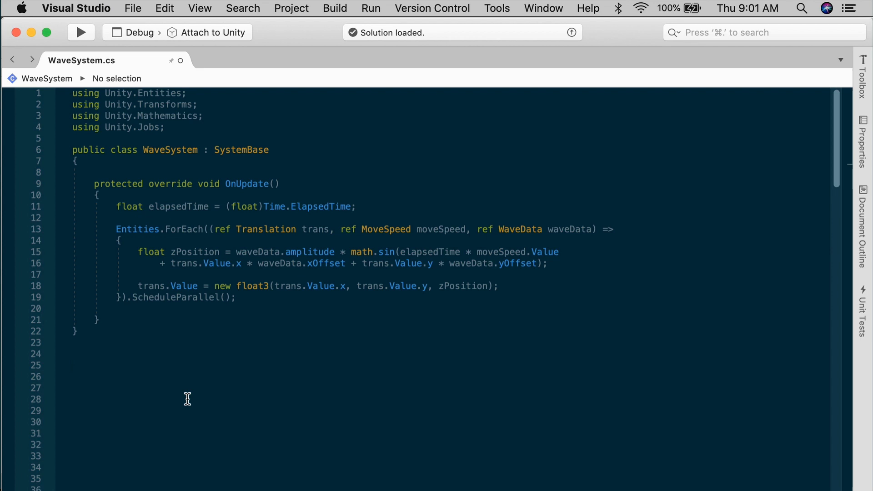
left_click(73, 365)
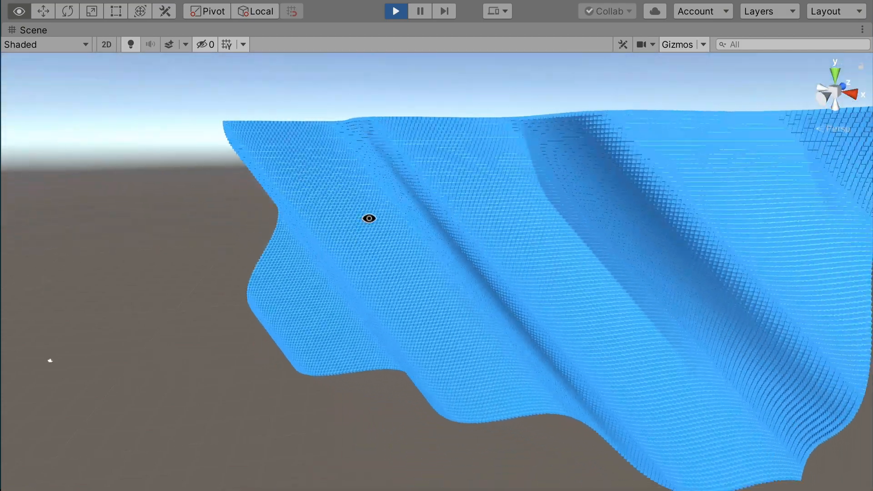
Orbit the Scene view around the rippling cube grid wave
left_click_drag(368, 218, 585, 271)
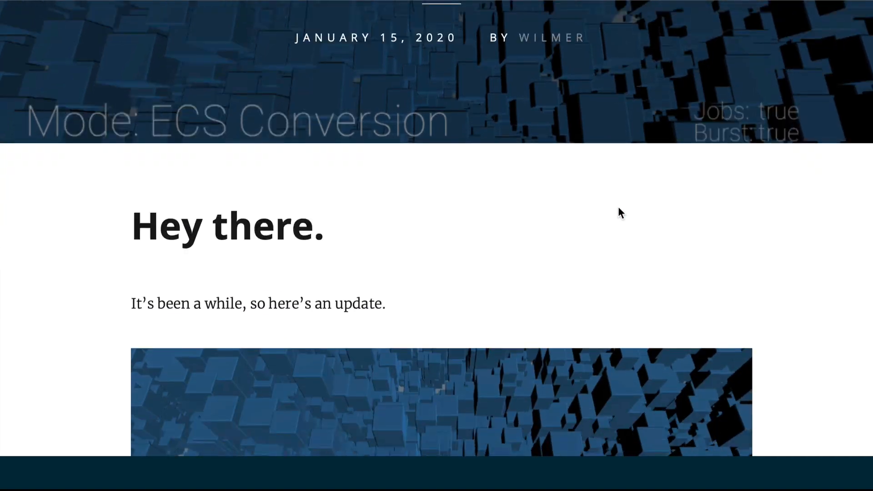
Scroll past the DOTS and course sections to the closing subscribe form
scroll("down", 3)
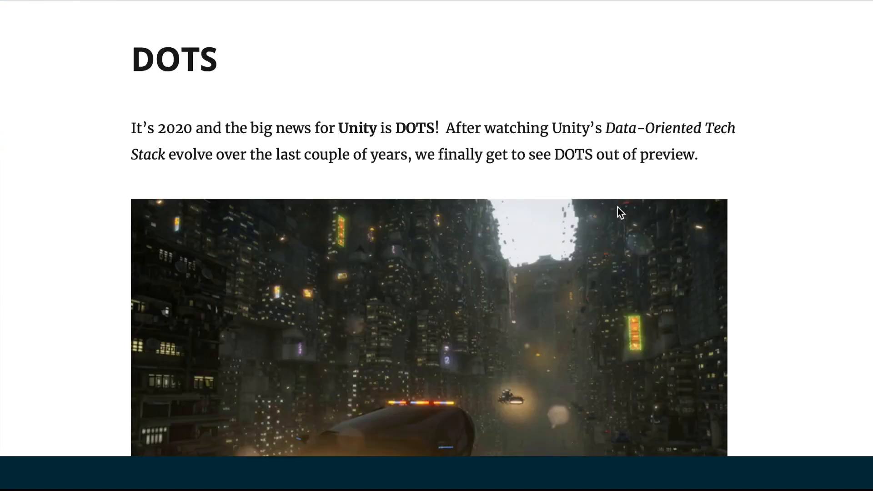
scroll("down", 3)
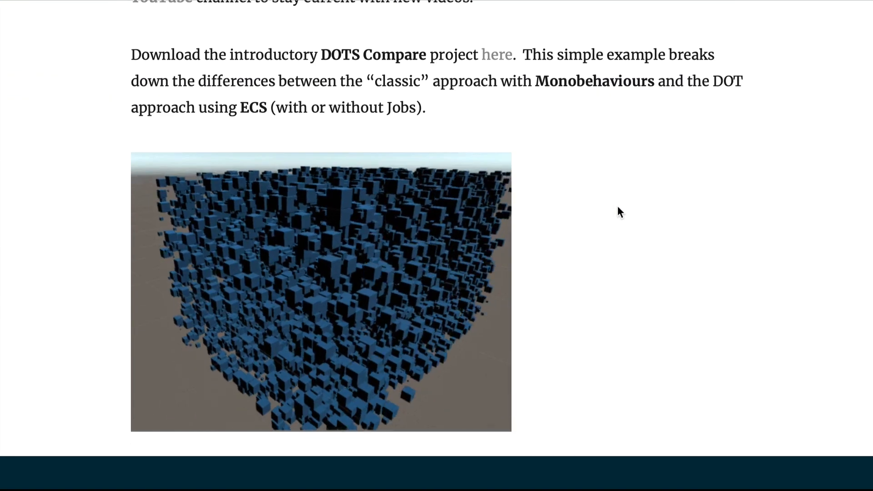
scroll("down", 3)
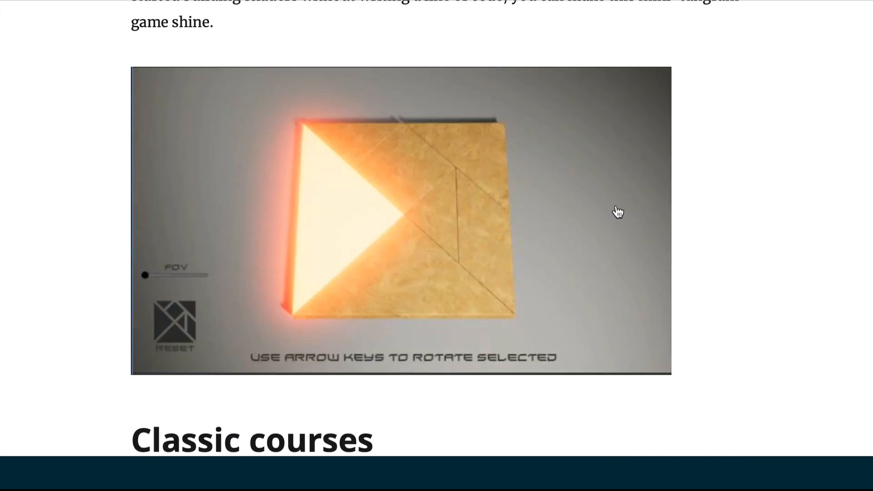
scroll("down", 3)
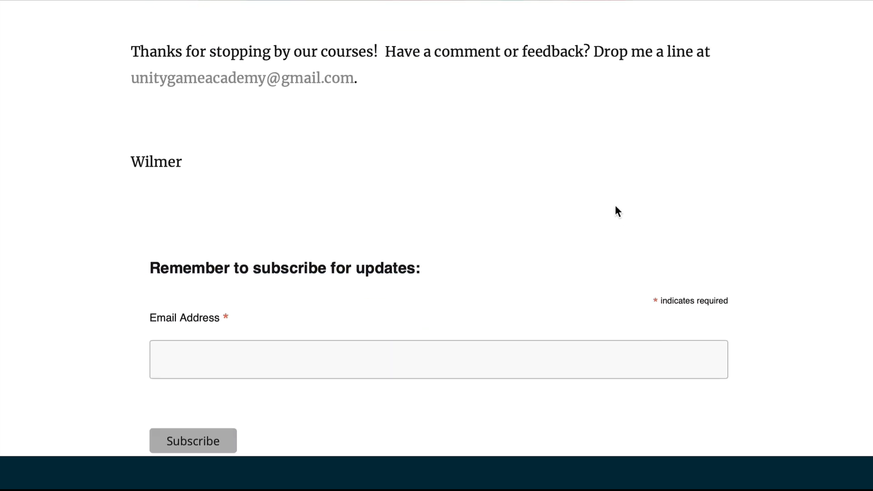
scroll("down", 3)
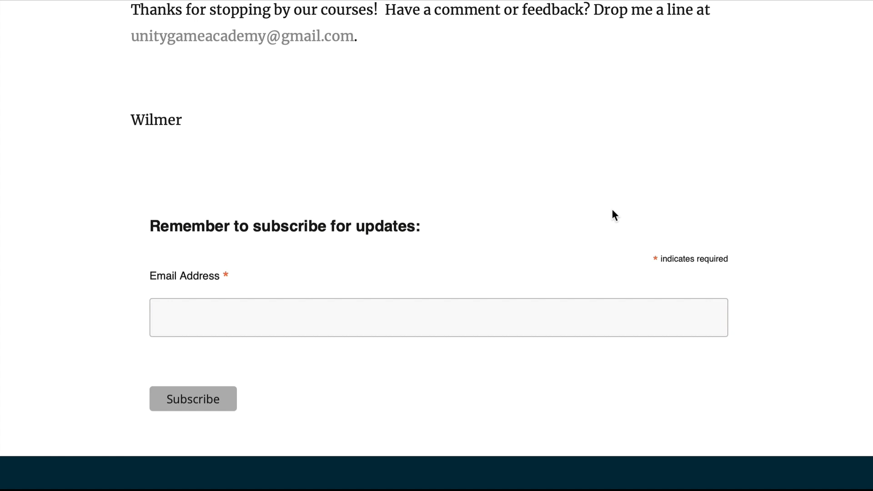